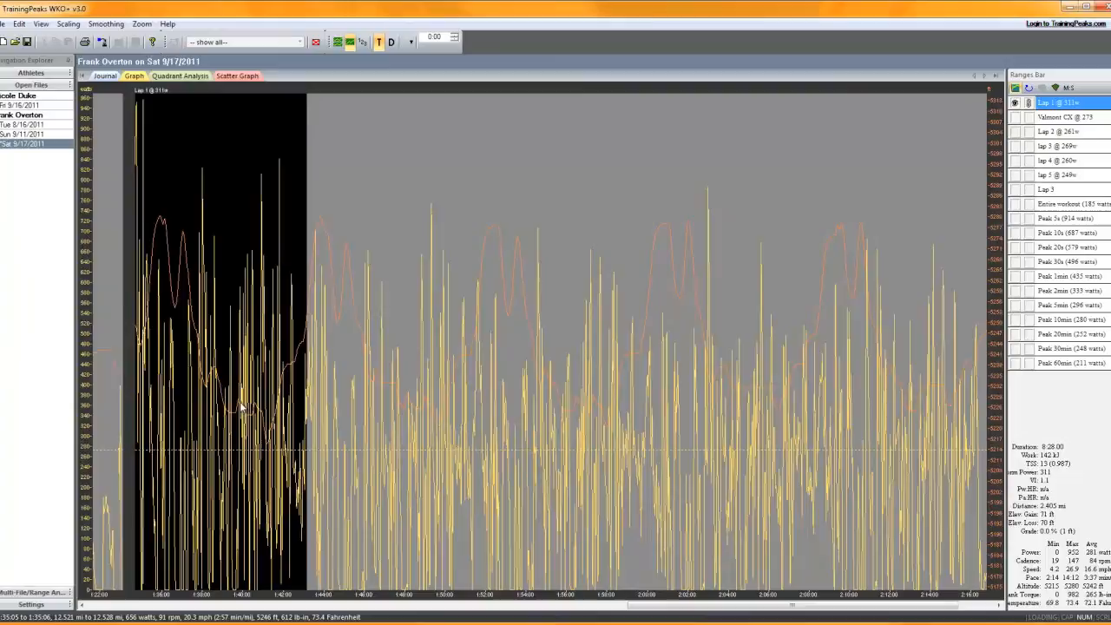
mouse_move(283, 317)
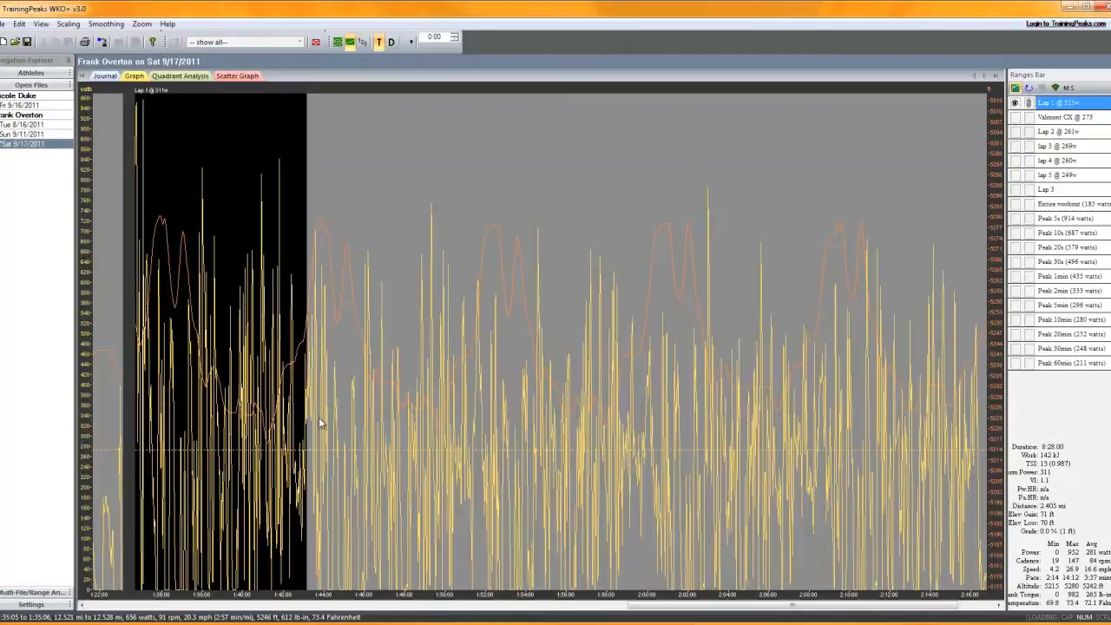
mouse_move(147, 386)
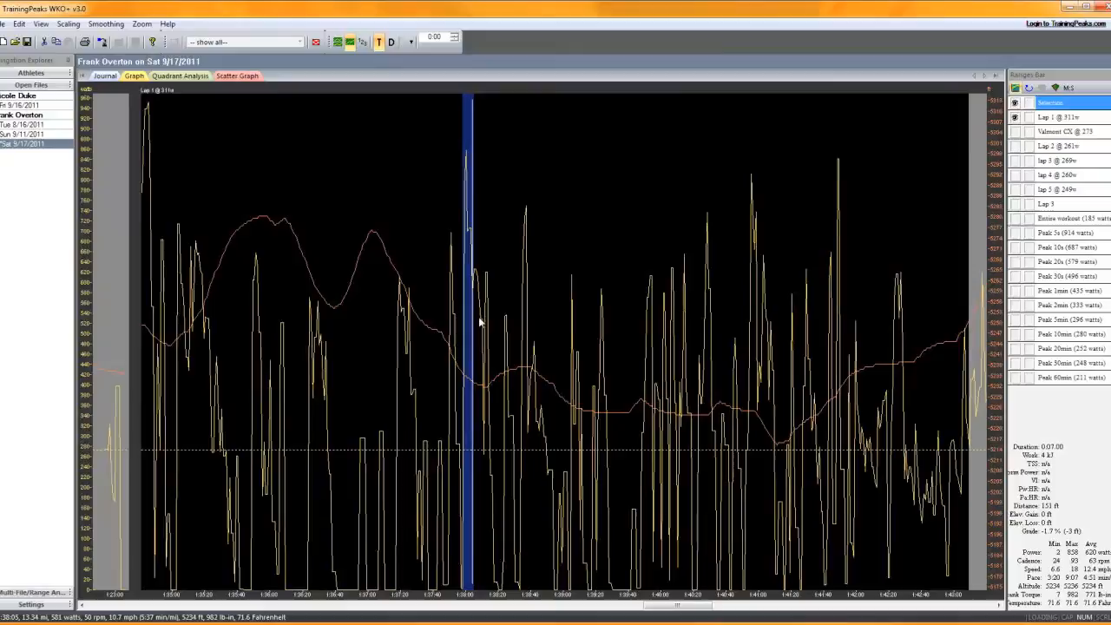
mouse_move(506, 338)
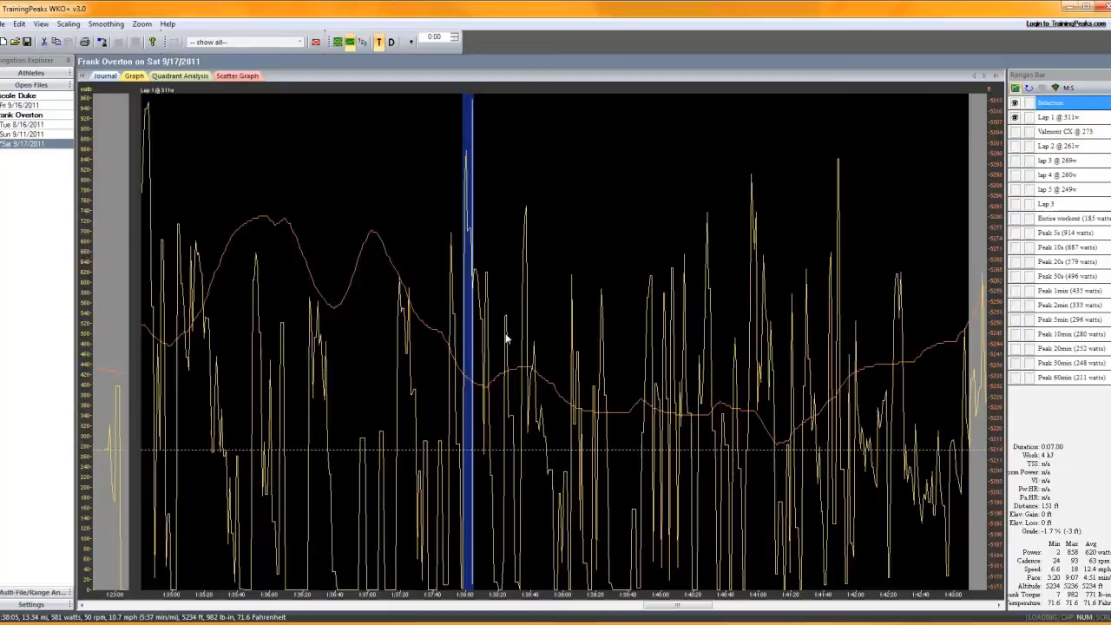
mouse_move(547, 344)
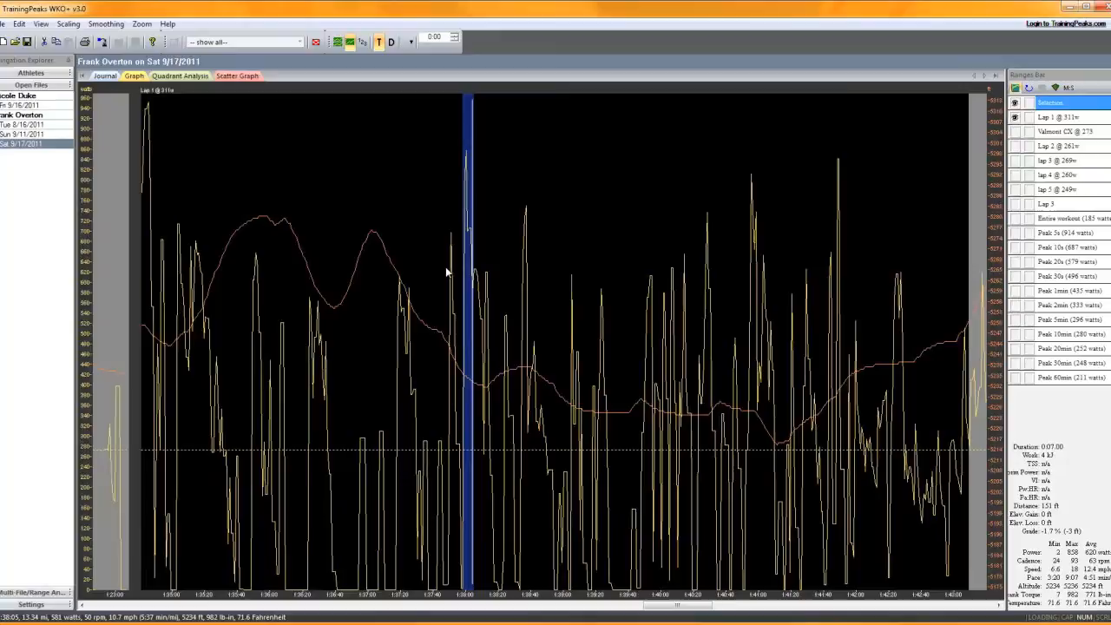
mouse_move(436, 244)
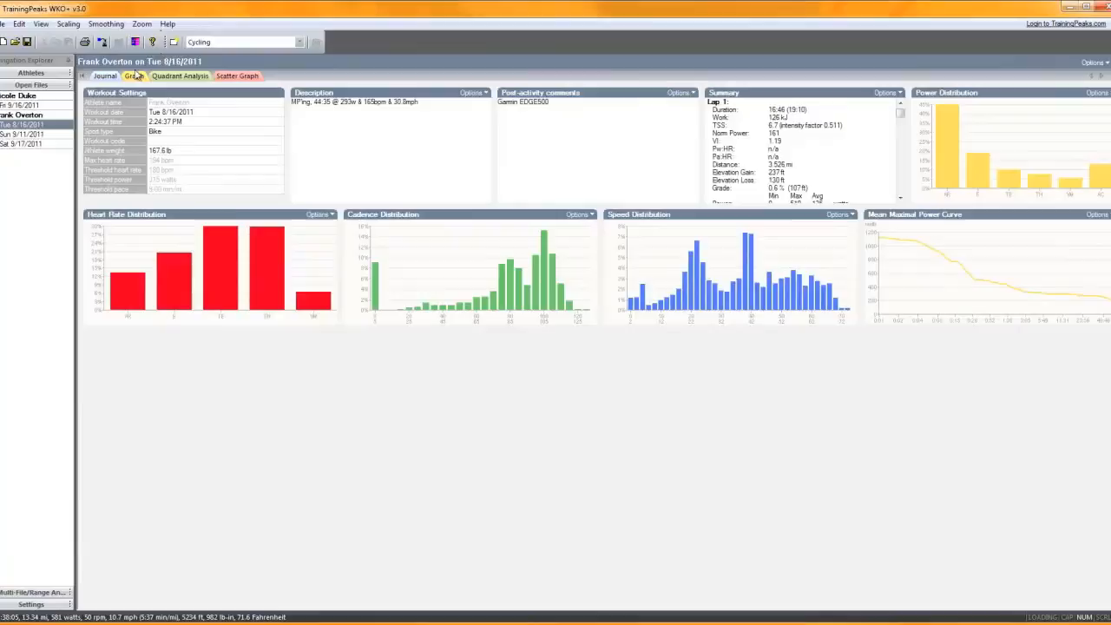
Show the 8/16/2011 workout graph to review the 'MPing 293w' motor-pacing range
click(130, 76)
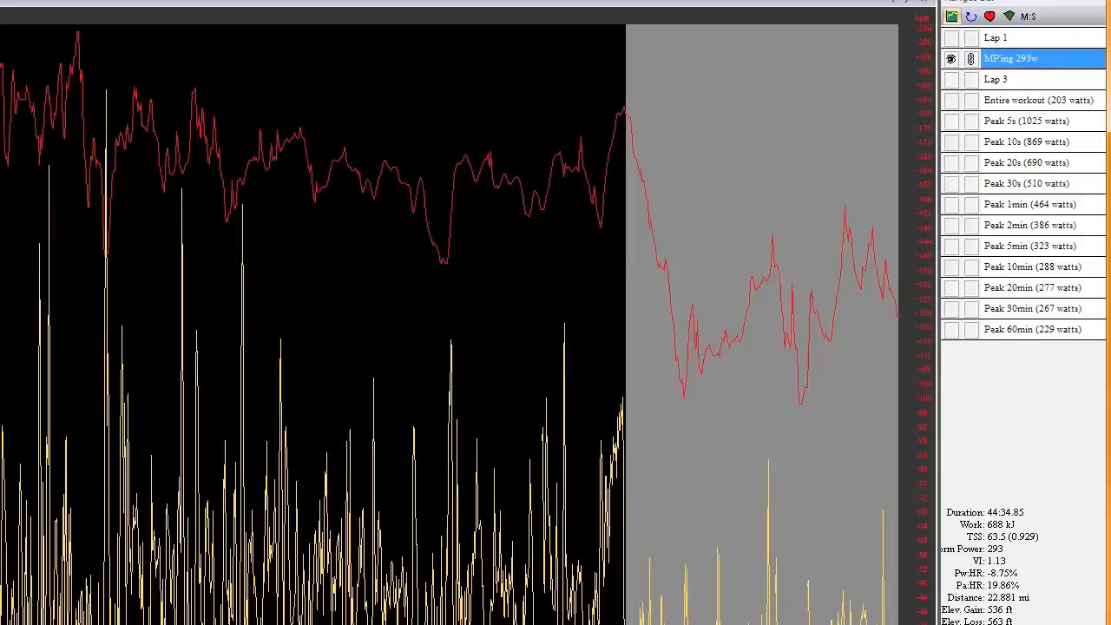
mouse_move(859, 610)
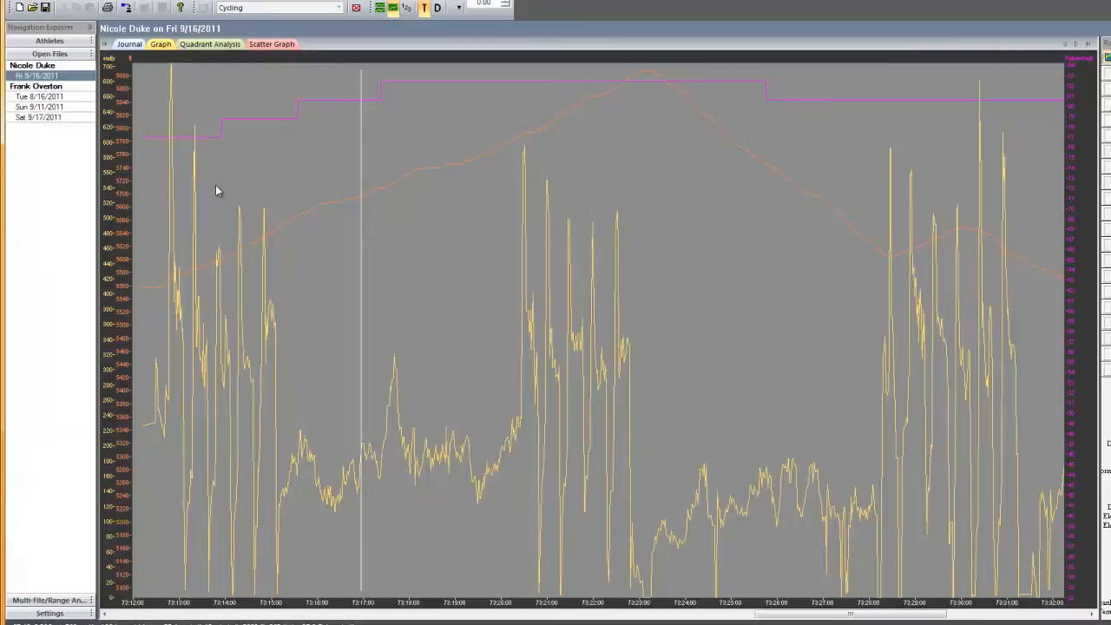
Read the 9/16/2011 Tabata interval description, then reopen the Sat 9/17/2011 race graph
click(129, 44)
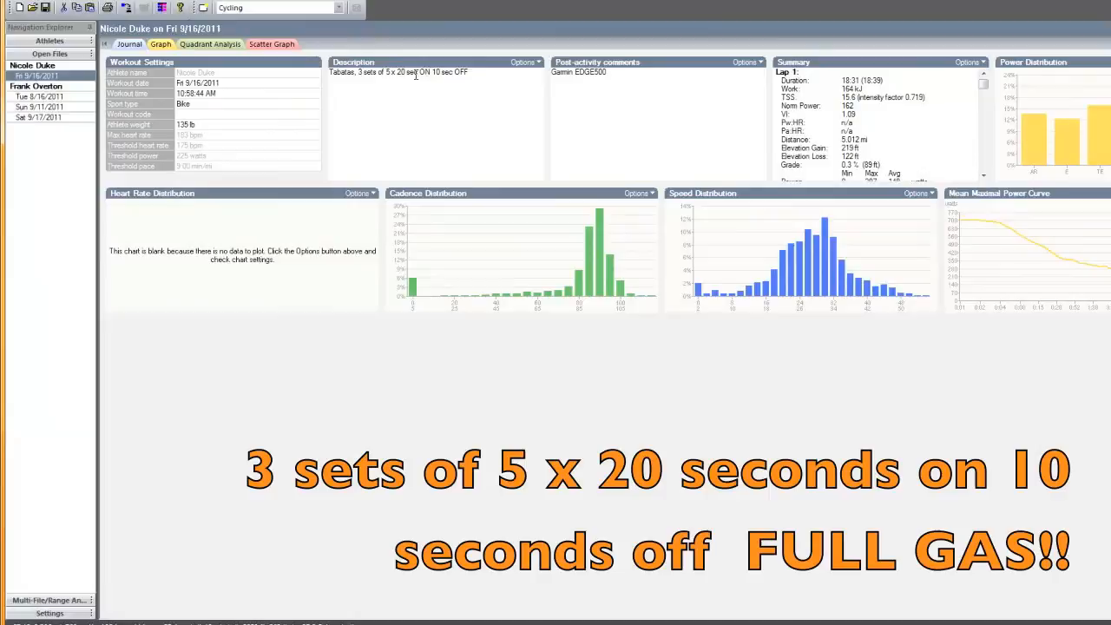
click(161, 44)
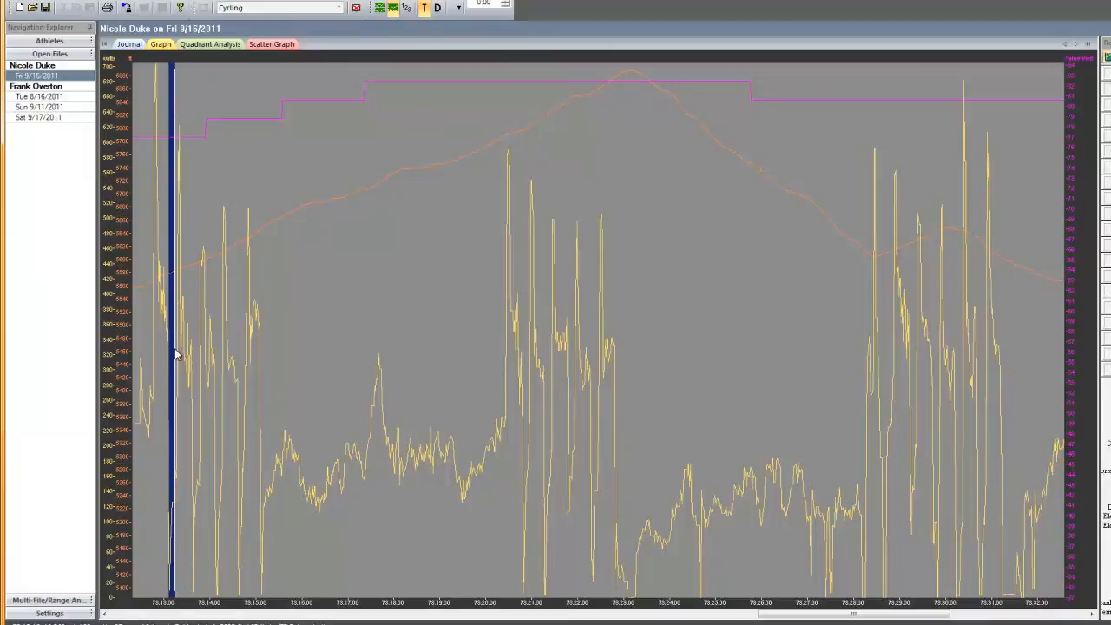
click(39, 117)
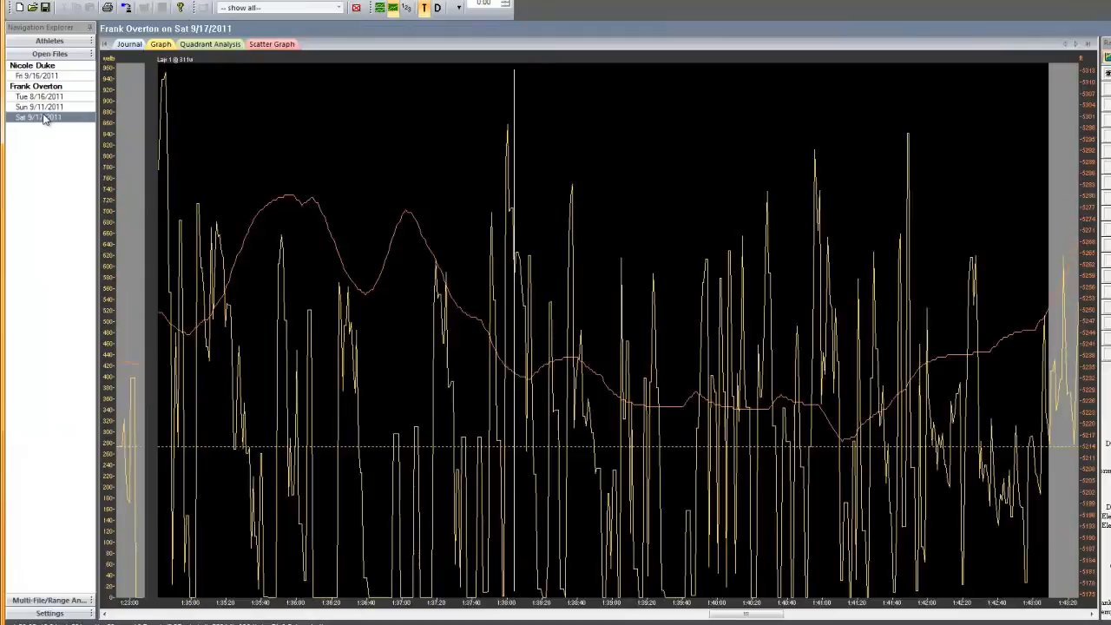